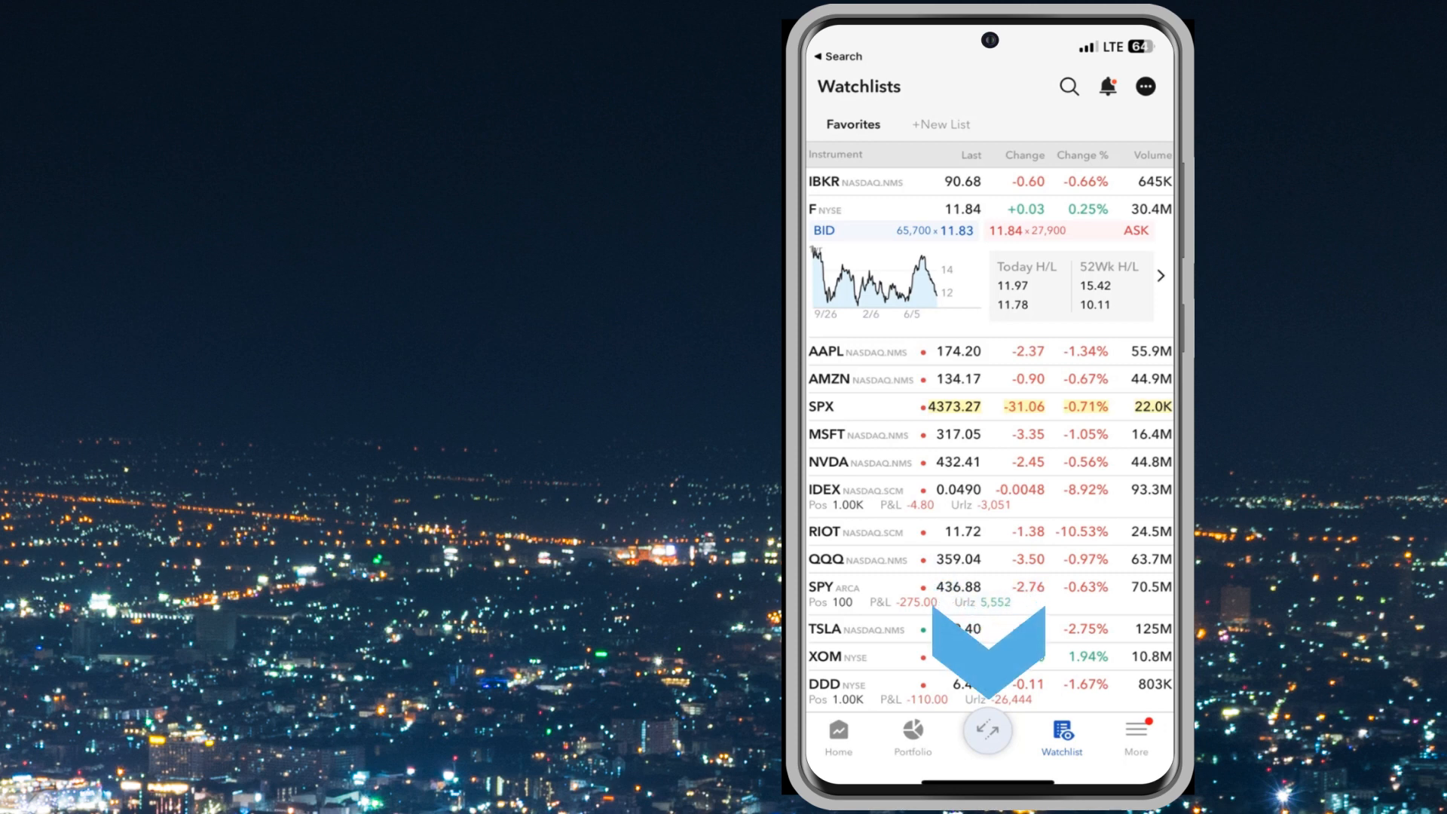
- Start a new buy order for F on NYSE from the quick trade panel
click(986, 730)
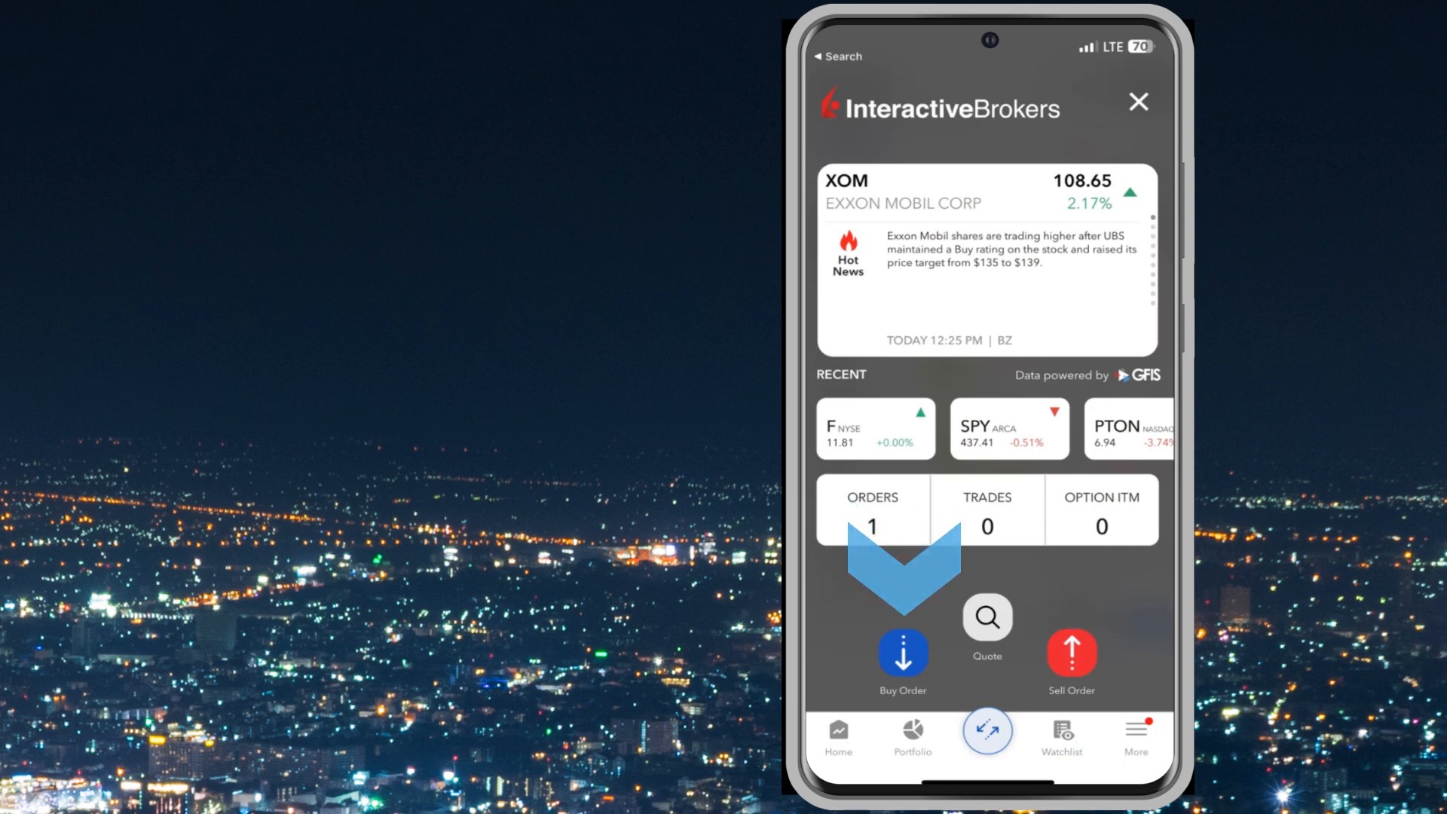
click(902, 657)
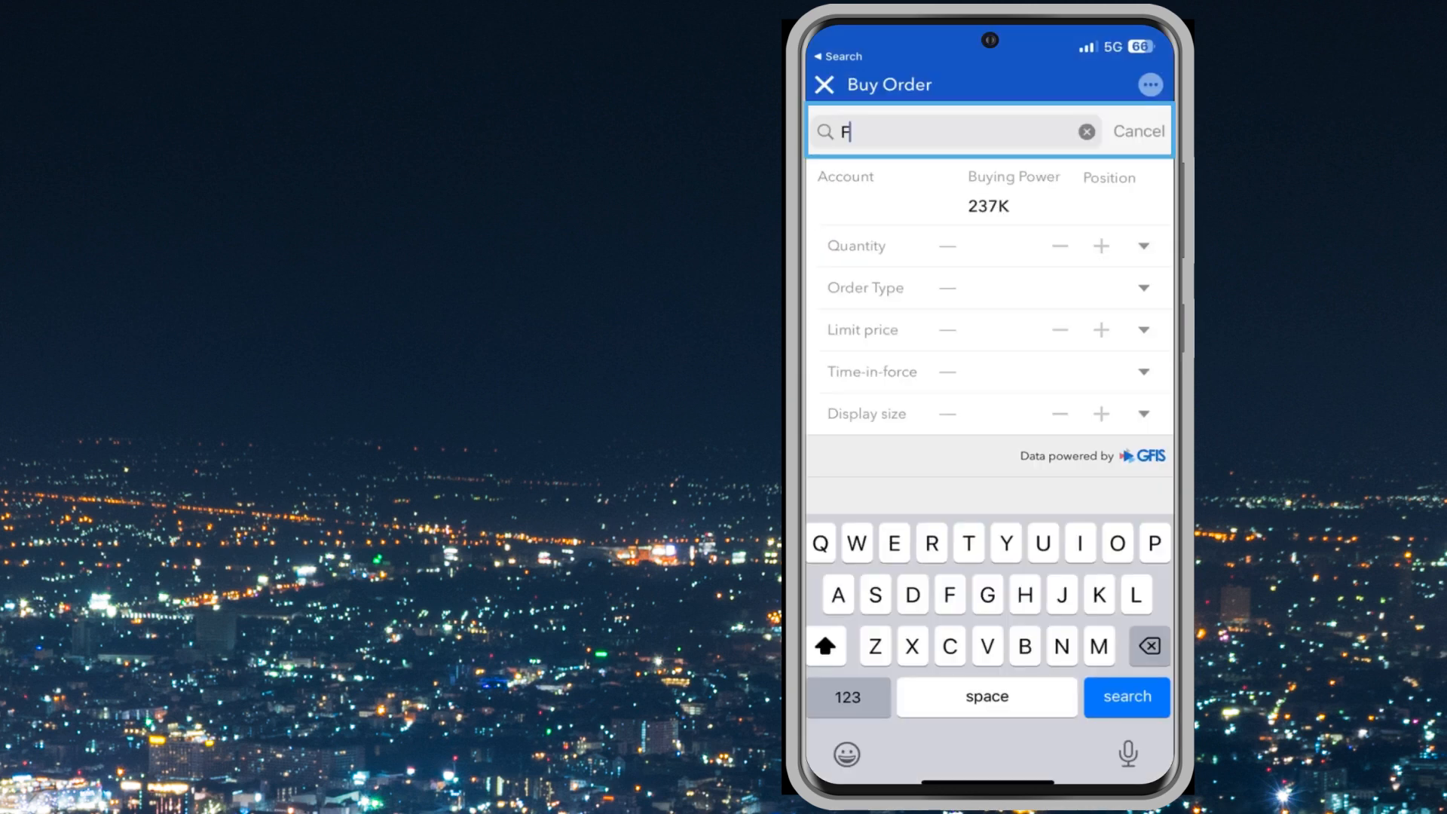
click(1125, 697)
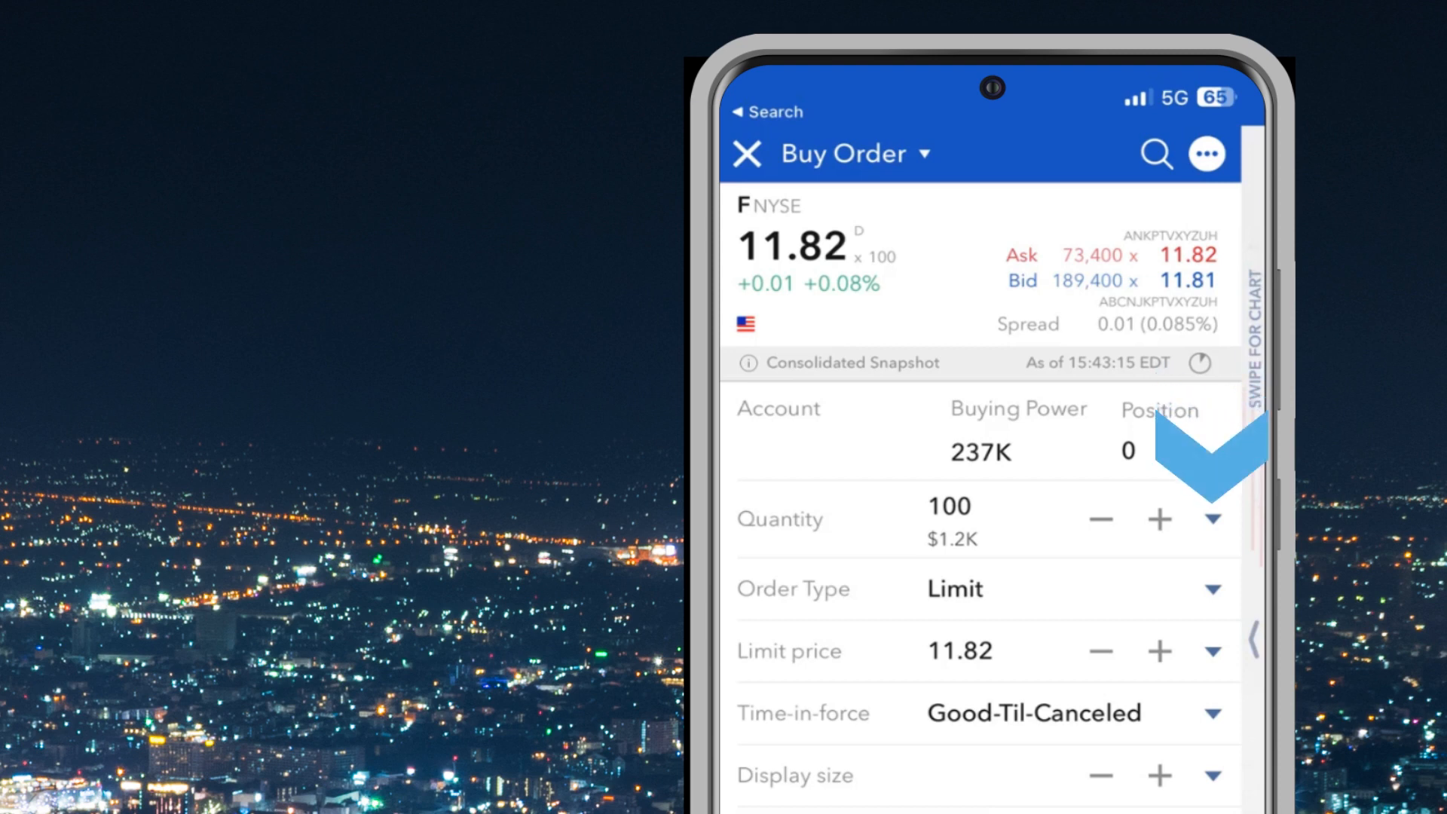
- Set quantity 10, limit 11.50, Day time-in-force and enable Overnight Trading
scroll(down, 3)
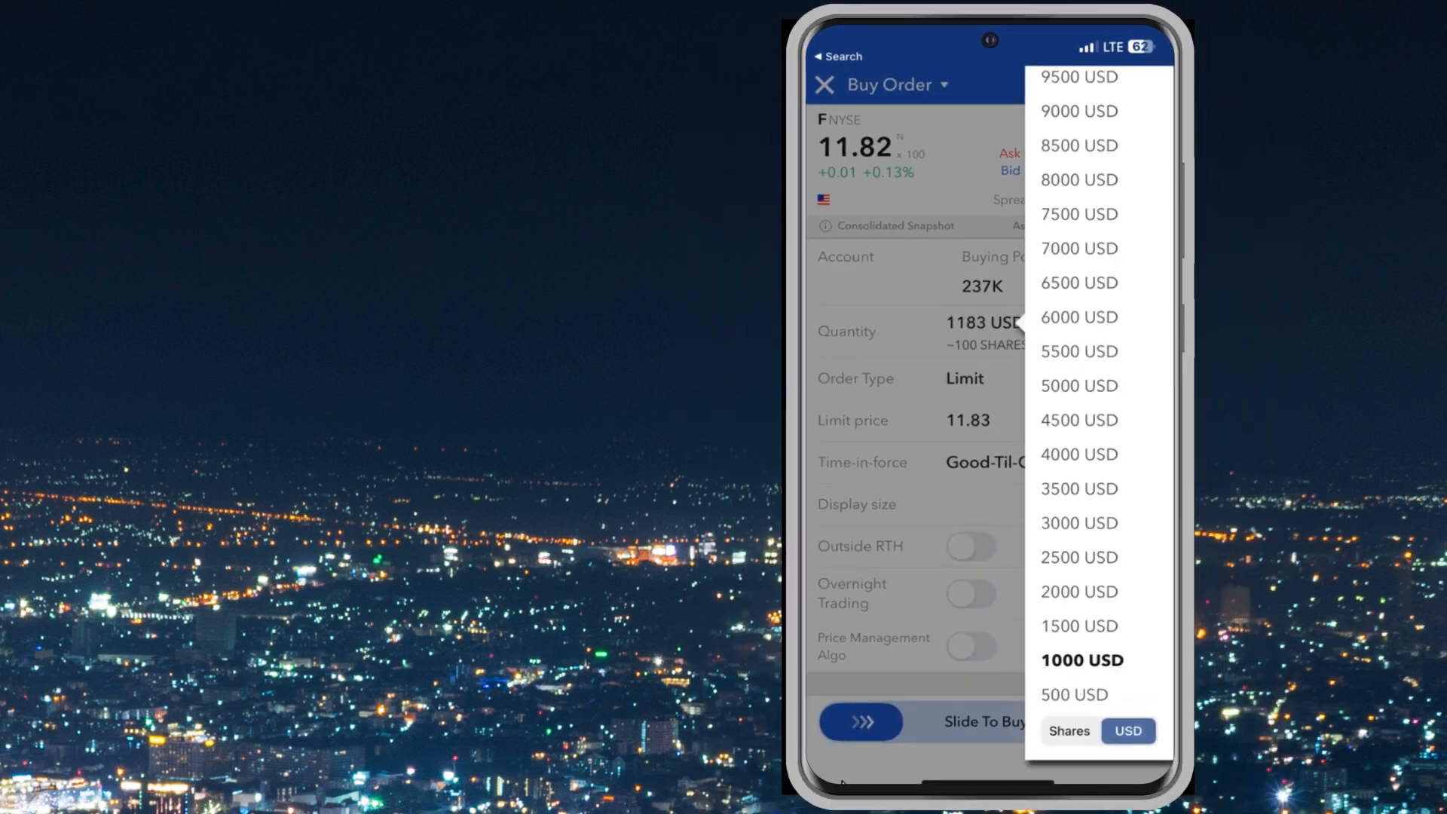
click(1067, 730)
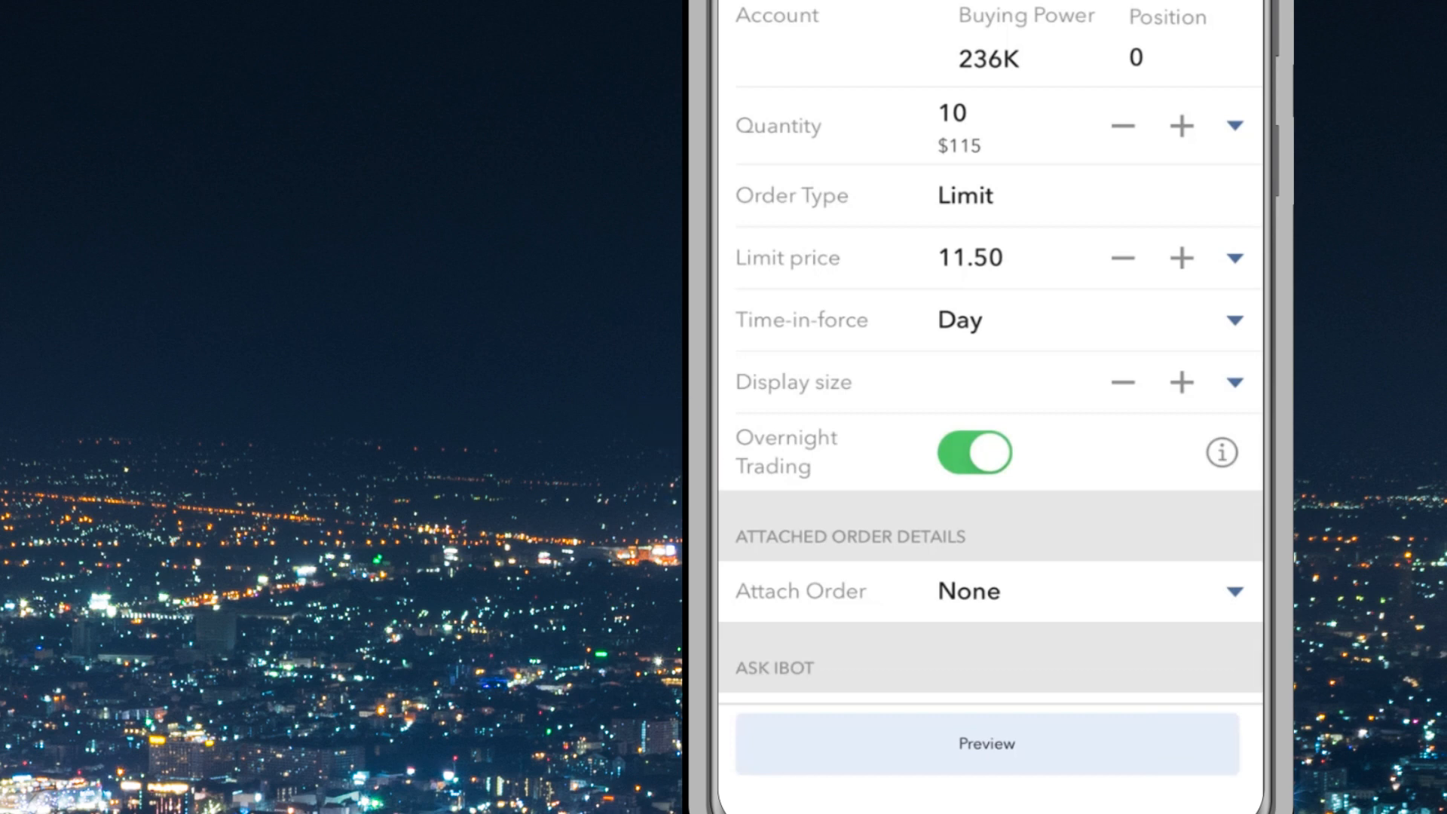
- Preview the order routed to US Overnight Trading and slide to buy 10 F shares
click(986, 743)
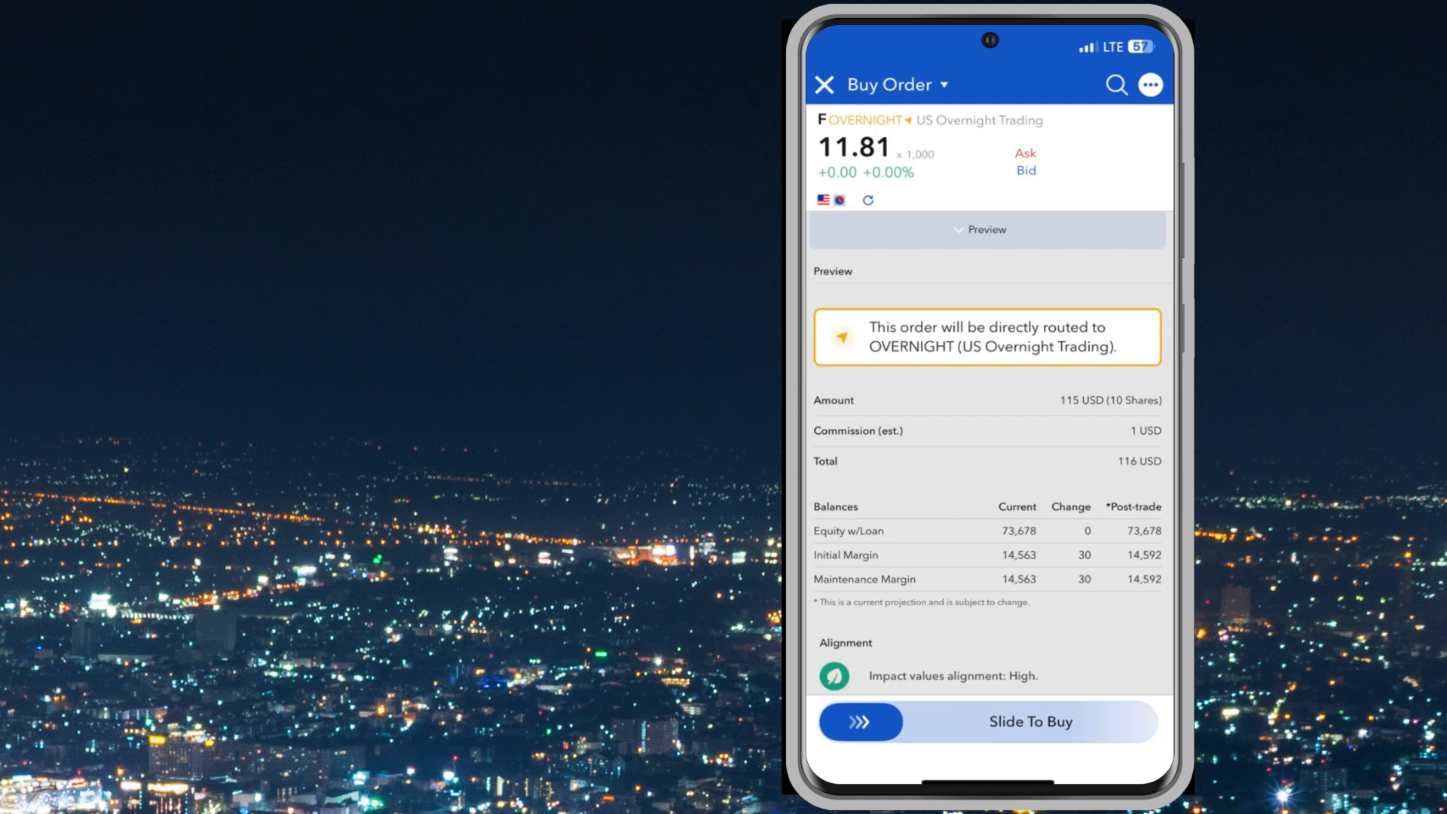
click(986, 430)
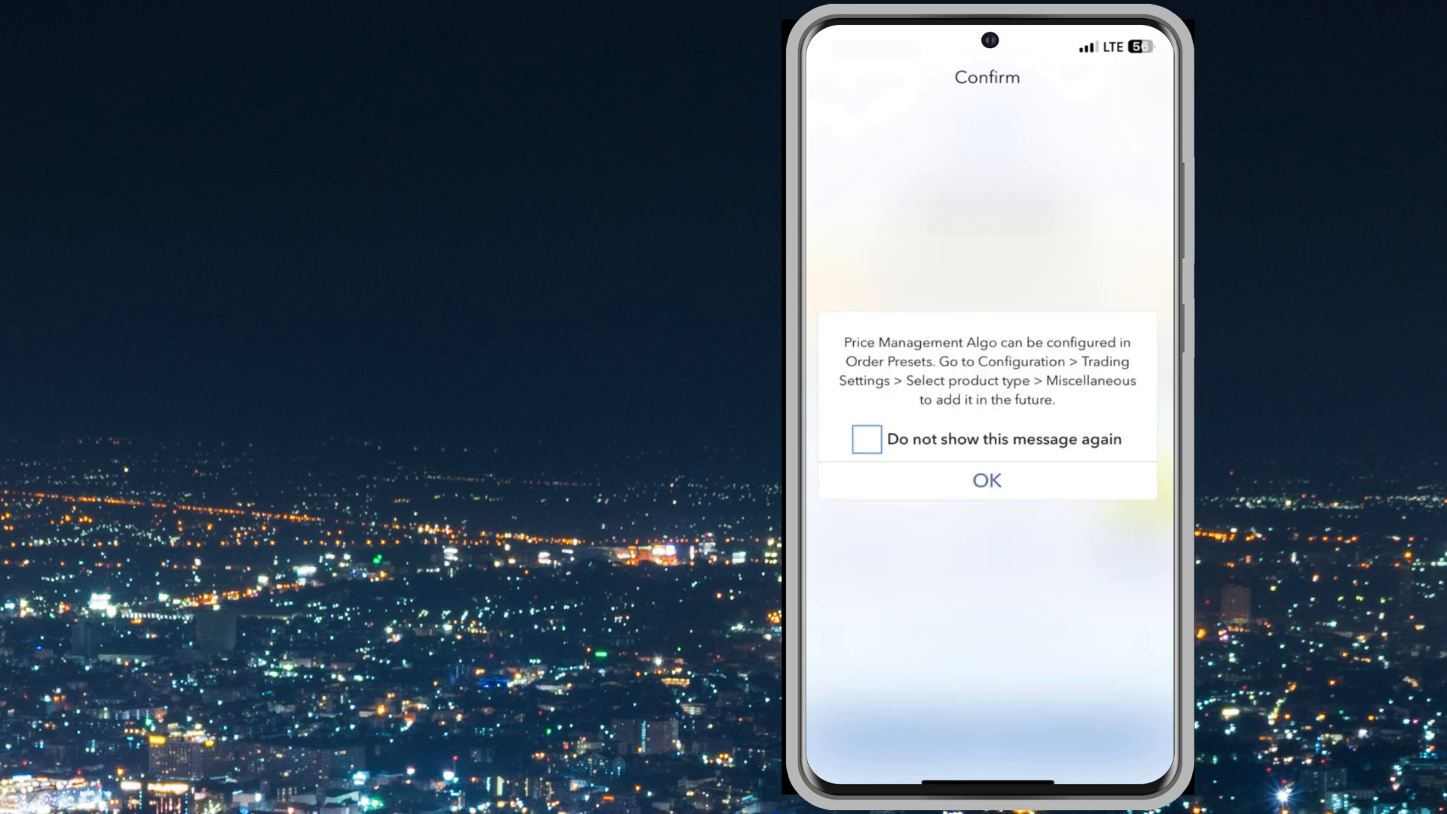
- Acknowledge the Price Management Algo notice and the Order Pending confirmation
click(986, 479)
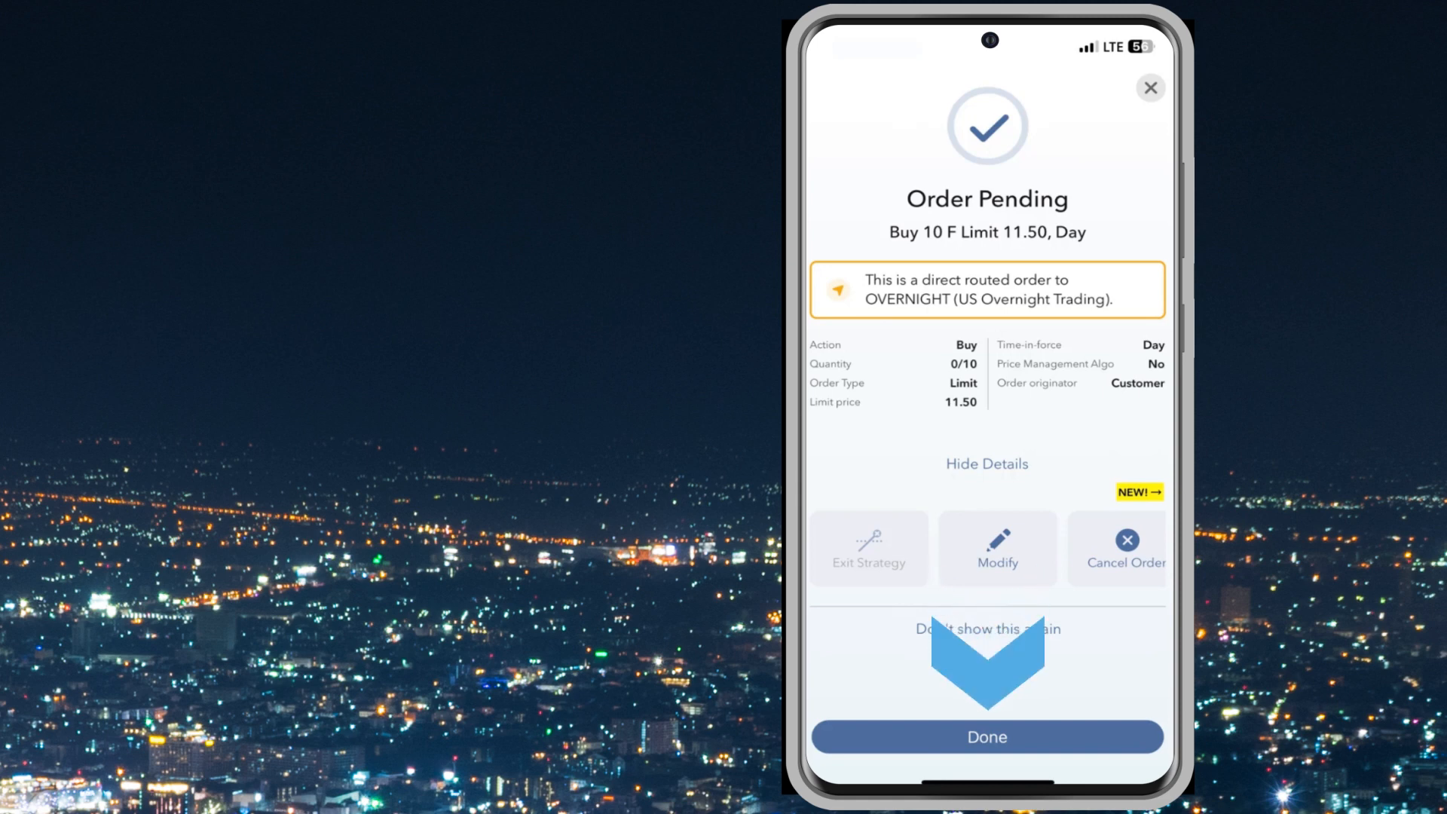
click(986, 738)
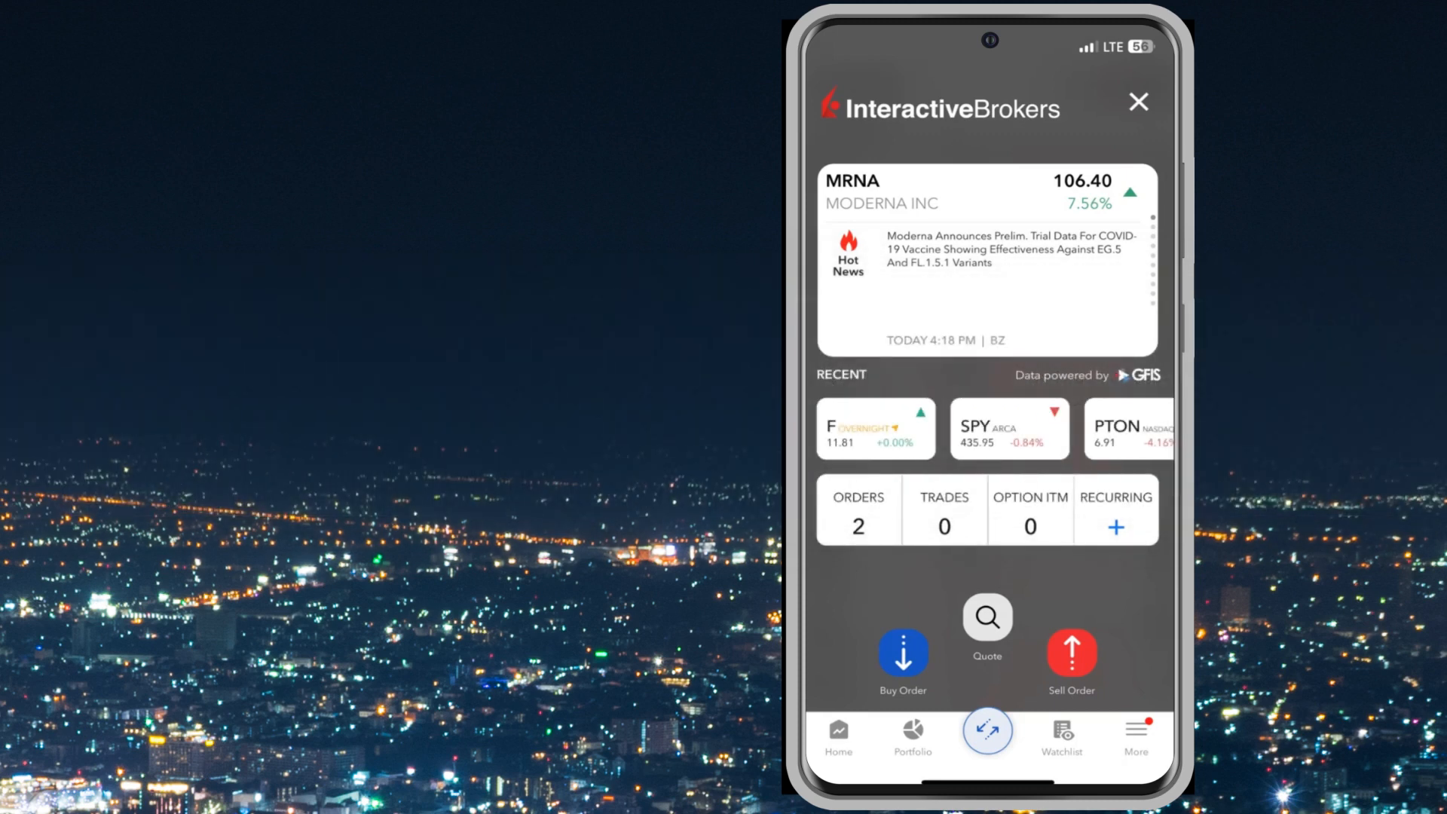
- View the Orders list showing the F overnight buy limit at 11.50, 0 of 10 filled
click(987, 616)
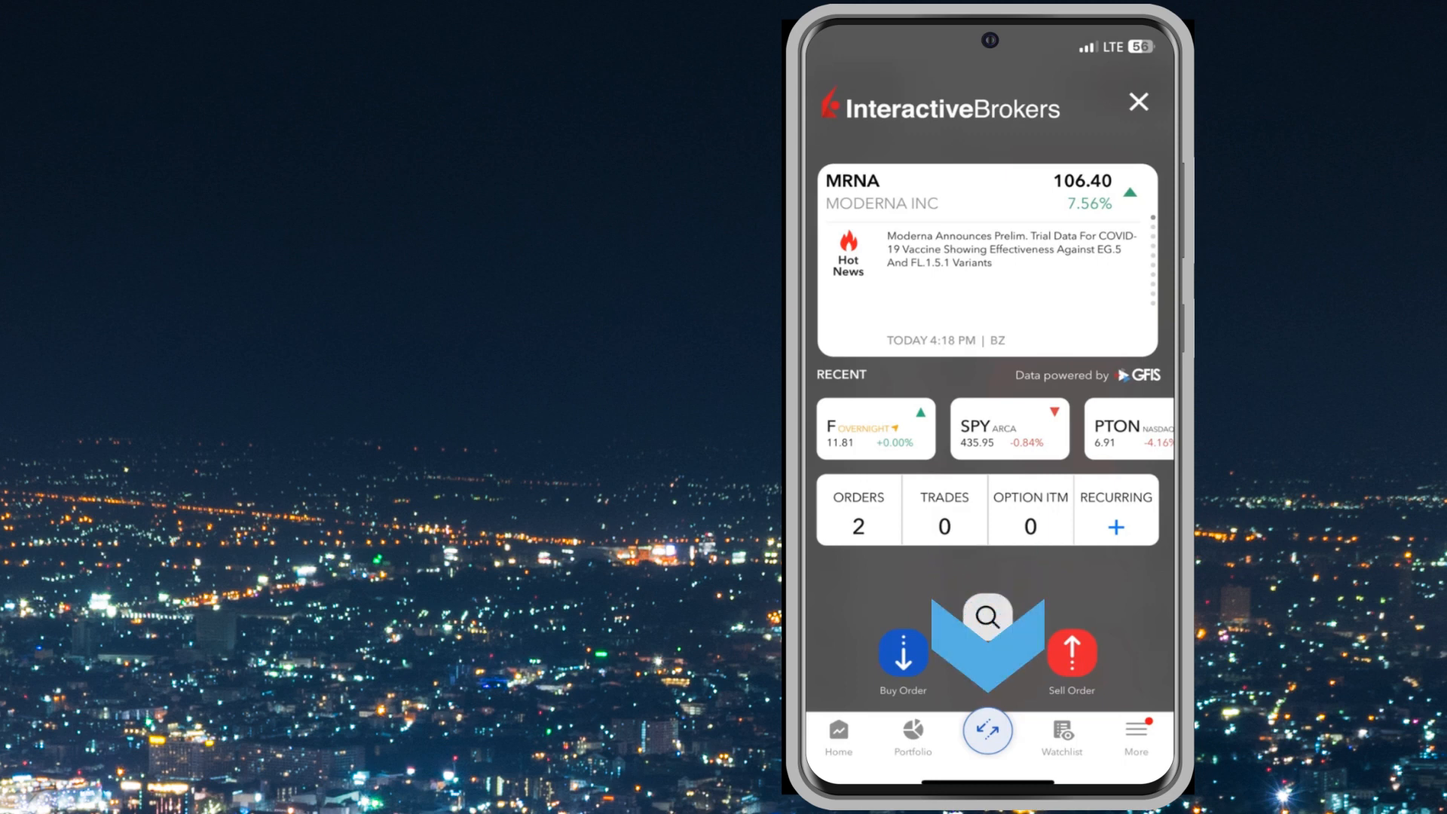
click(857, 509)
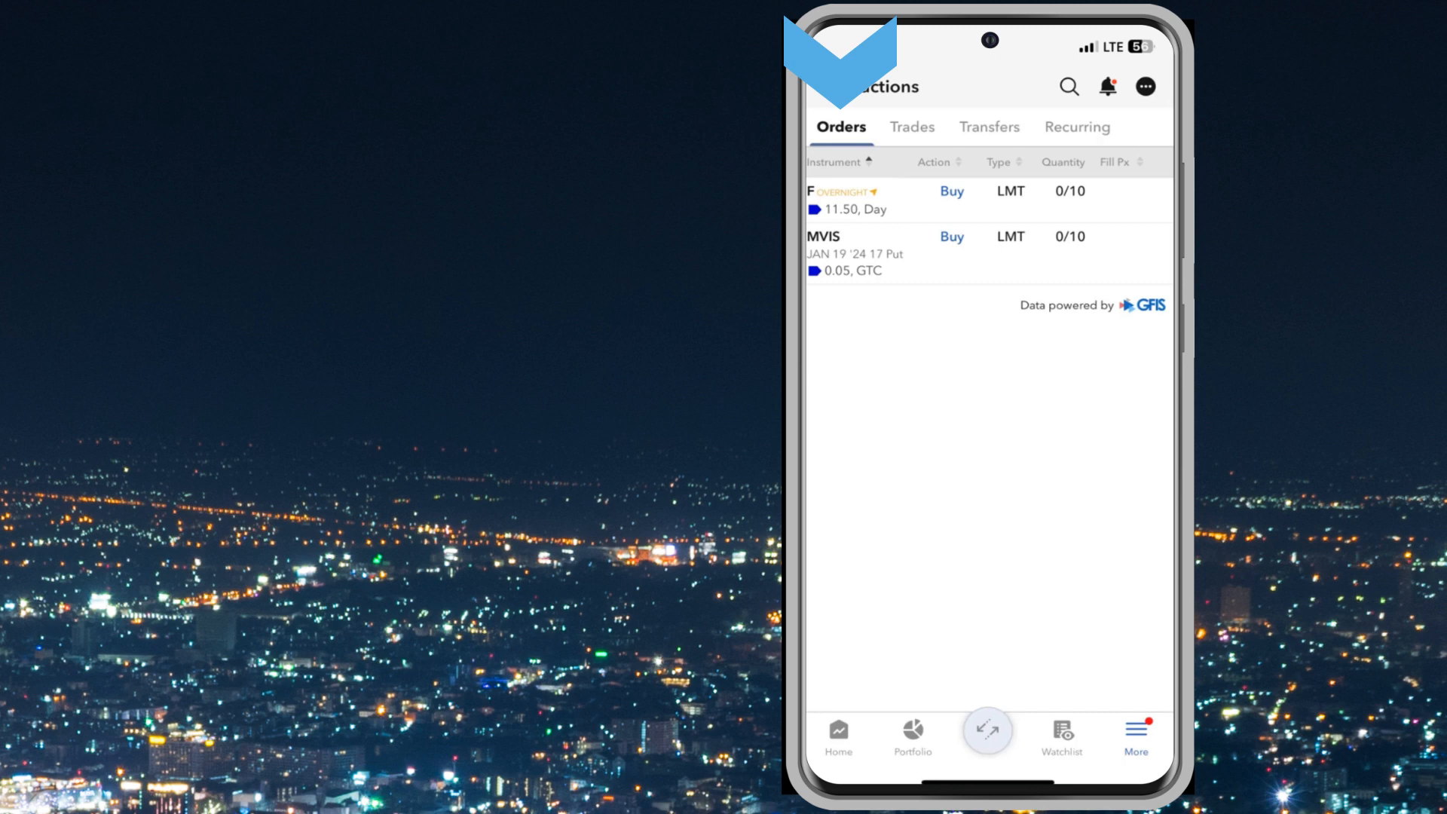